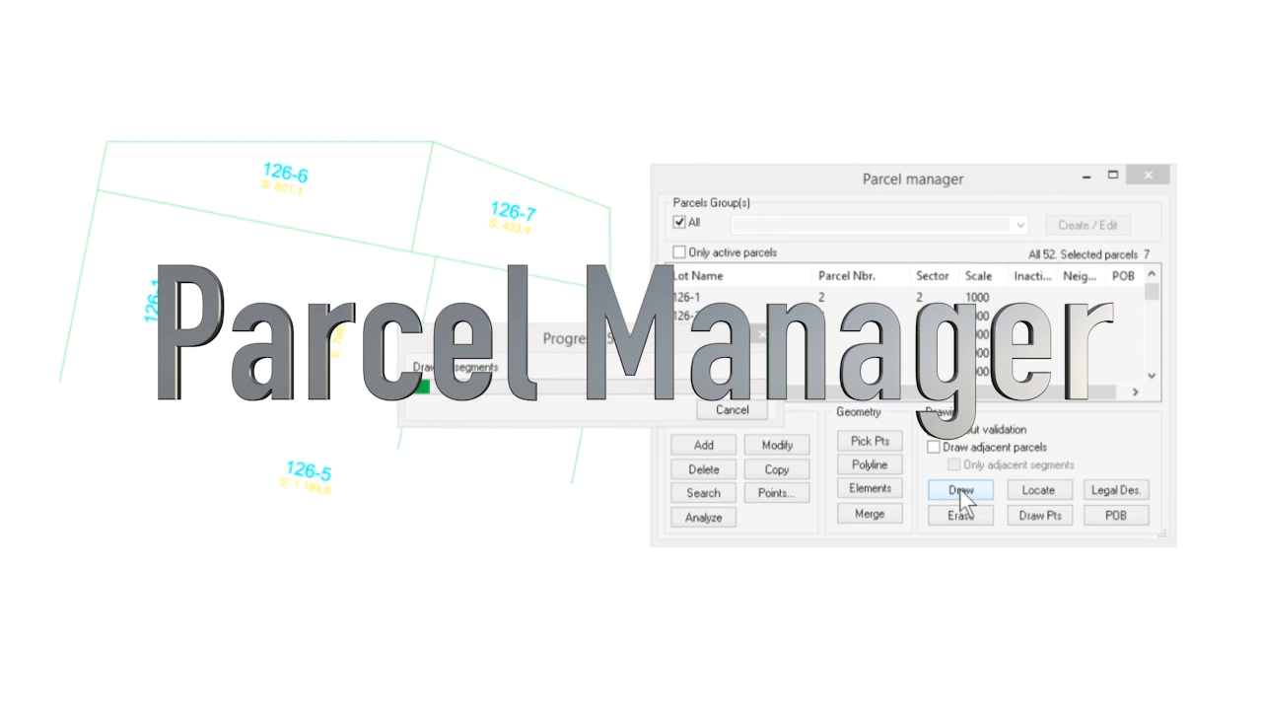
Draw the listed lot parcels 50–54 onto the subdivision plan from Parcel manager.
{"action": "left_click", "coordinate": [959, 489]}
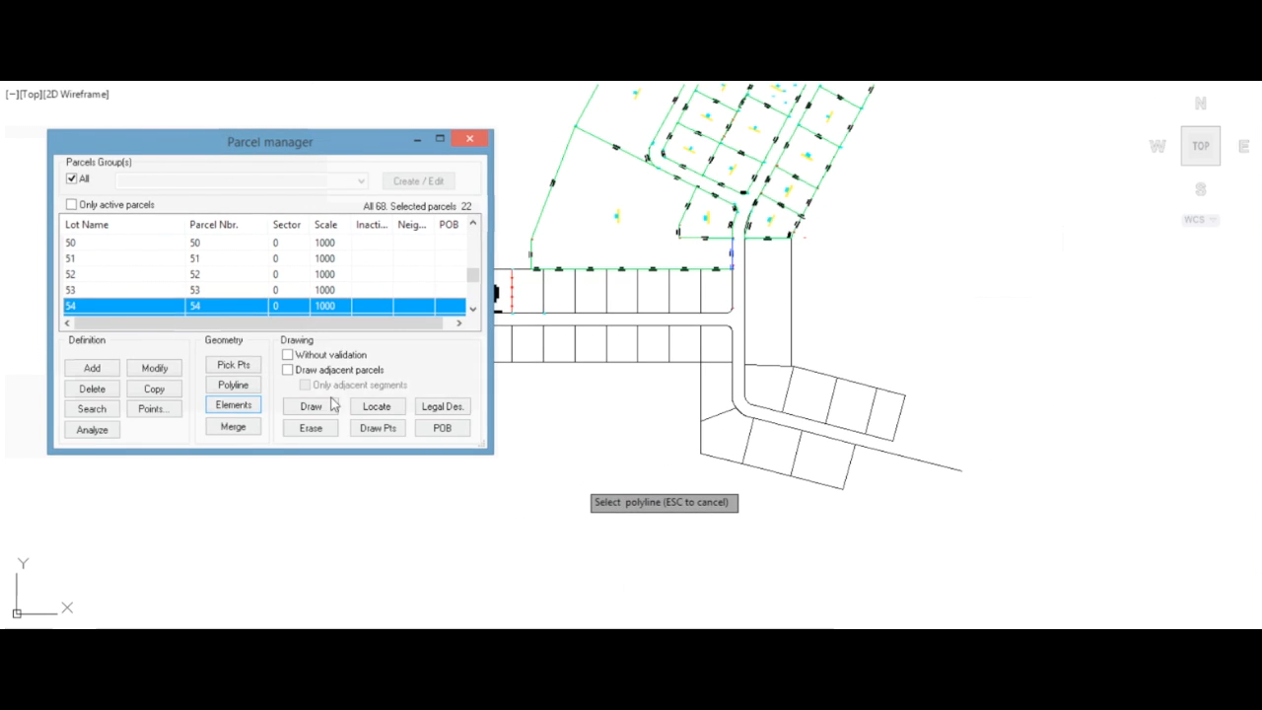
{"action": "left_click", "coordinate": [309, 406]}
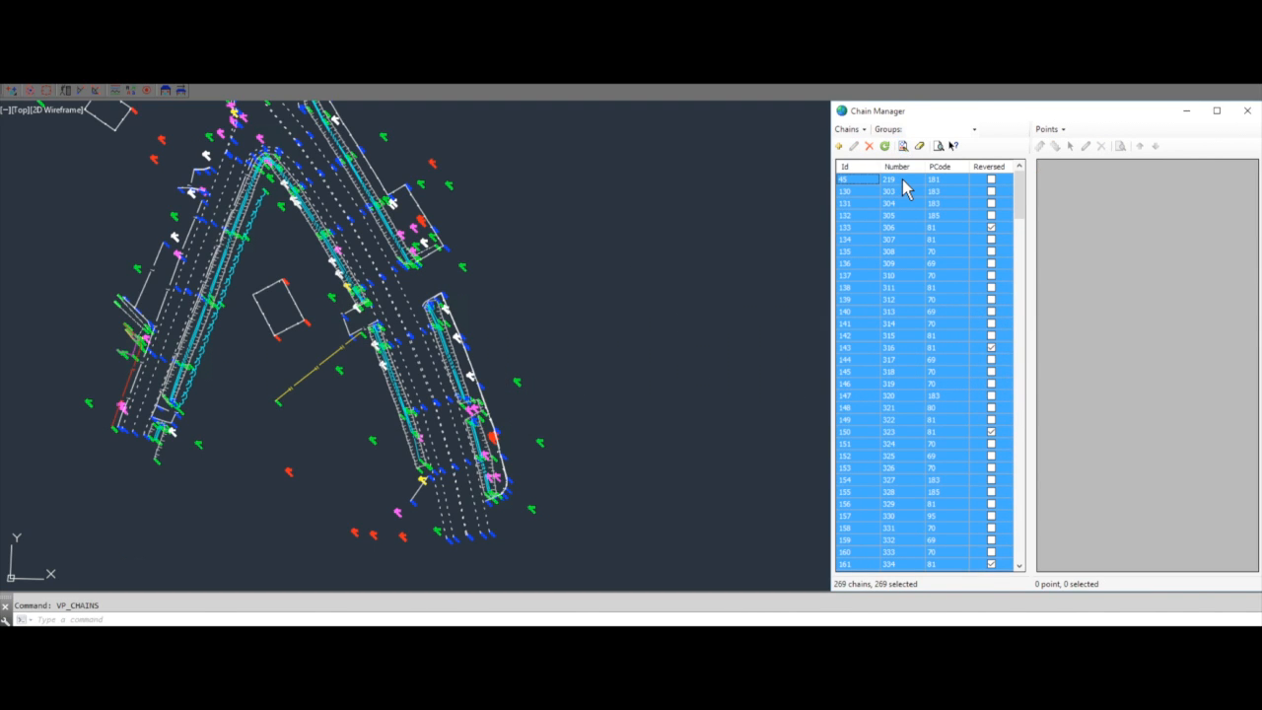
{"action": "mouse_move", "coordinate": [430, 418]}
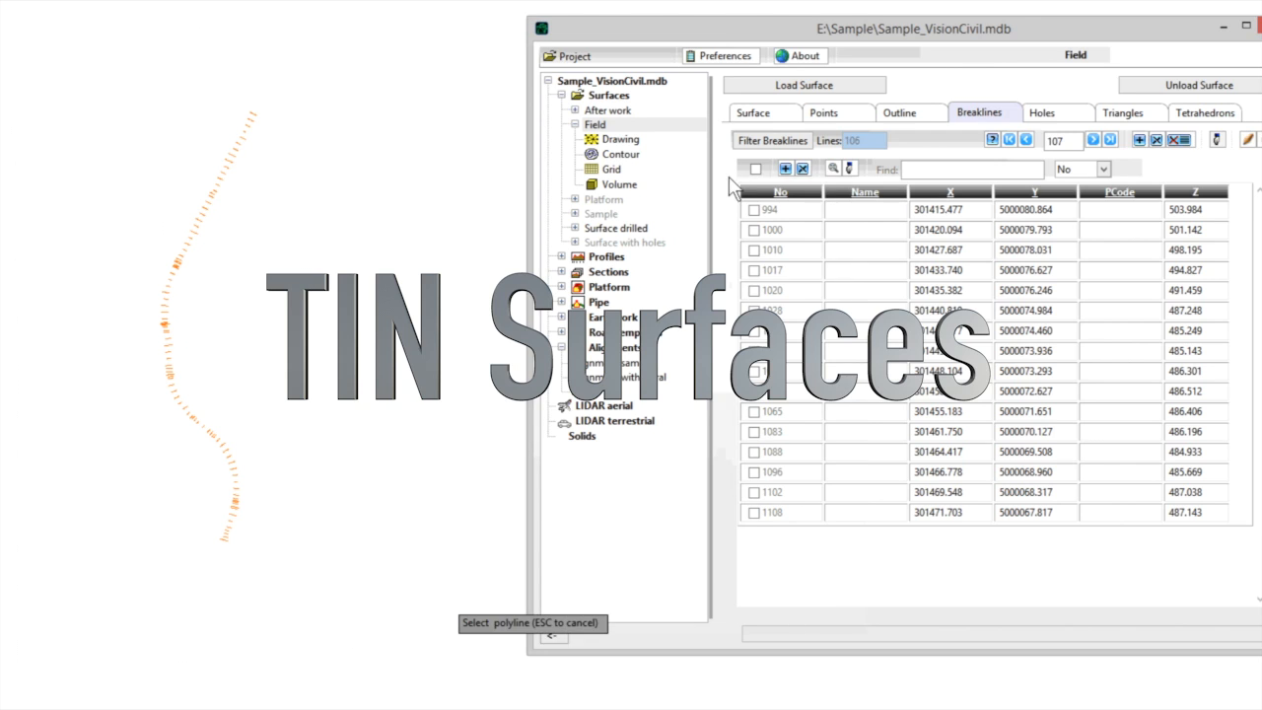
Triangulate the Field surface into a TIN and select Profil_1 in the project tree.
{"action": "left_click", "coordinate": [619, 138]}
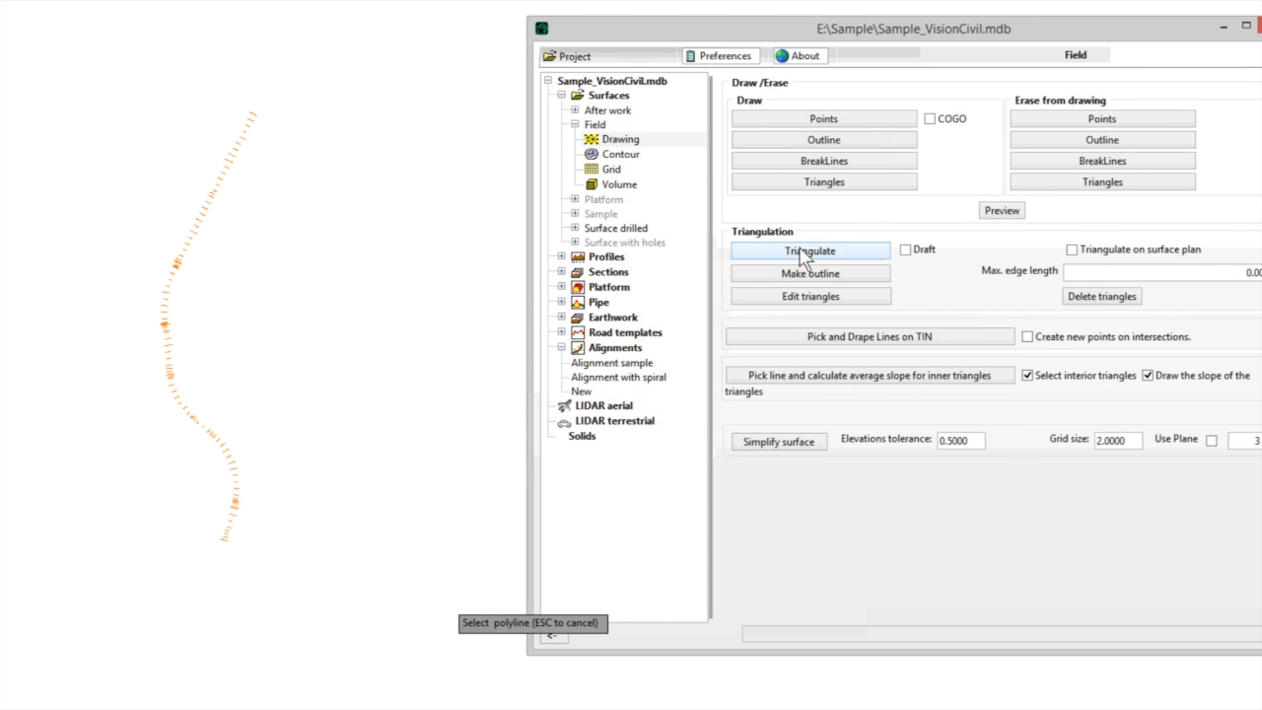
{"action": "left_click", "coordinate": [809, 249]}
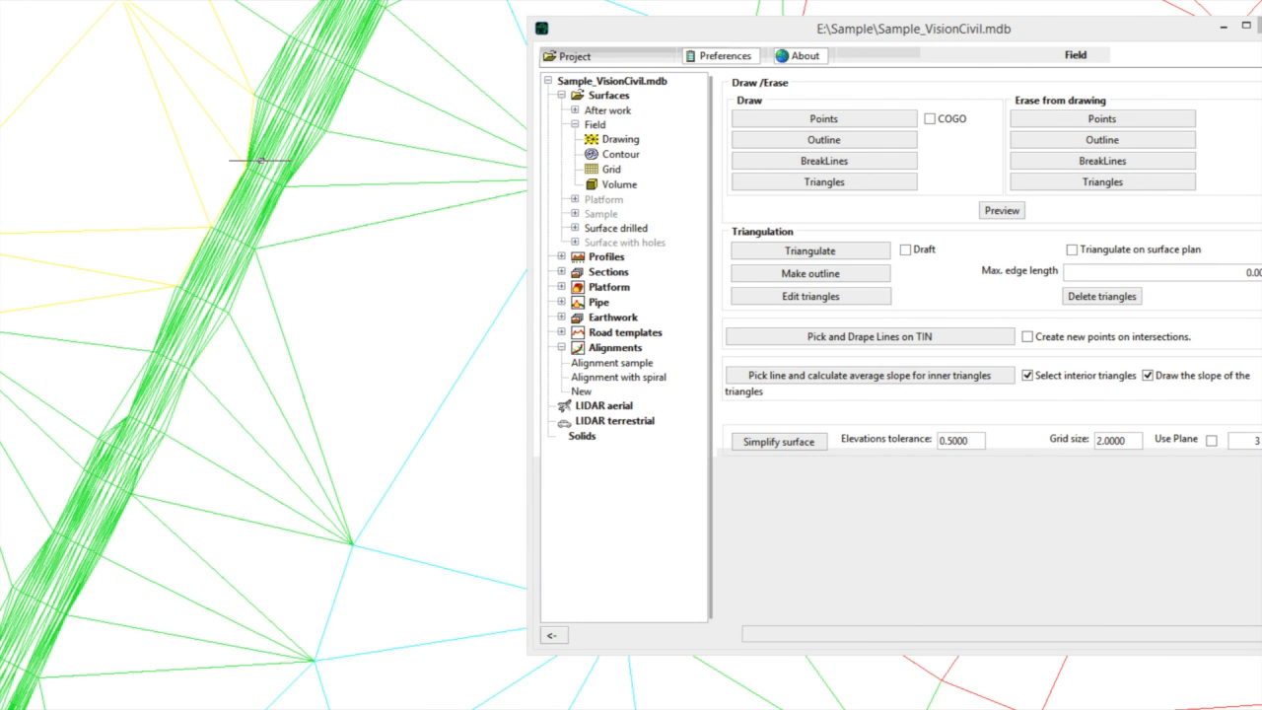
{"action": "left_click", "coordinate": [621, 138]}
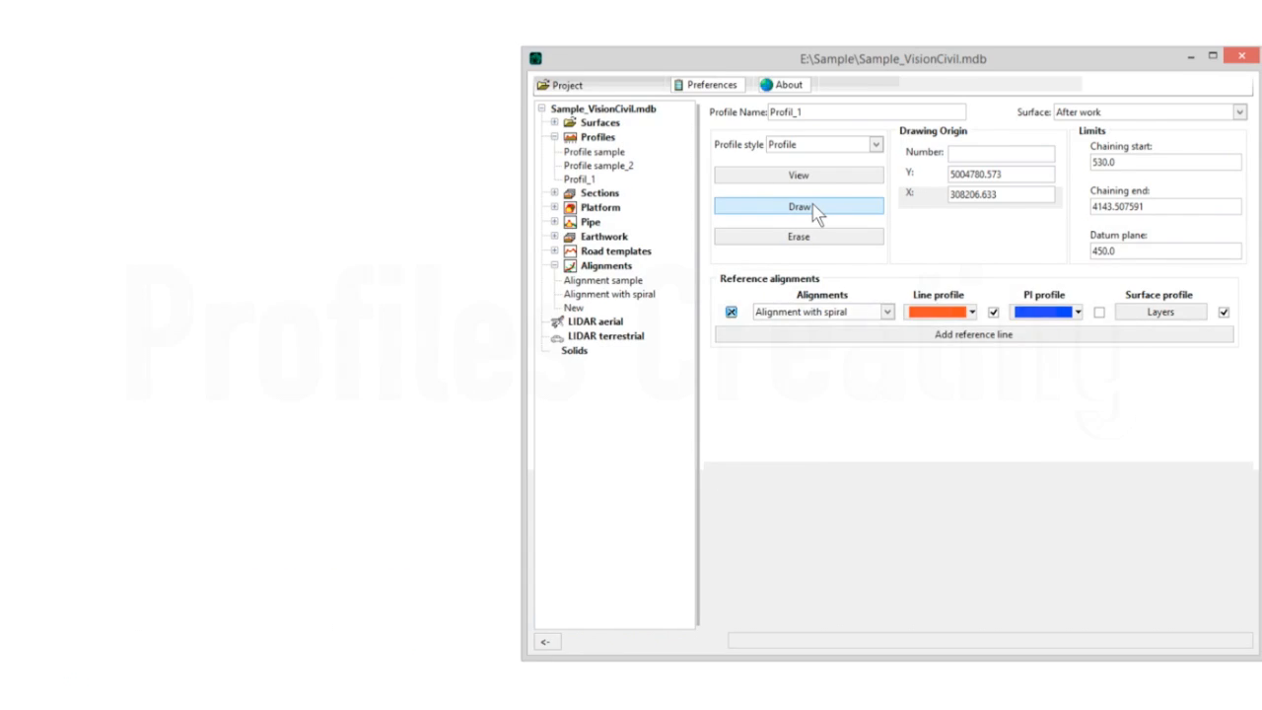
Draw the Profil_1 longitudinal profile on the spiral alignment.
{"action": "left_click", "coordinate": [799, 208]}
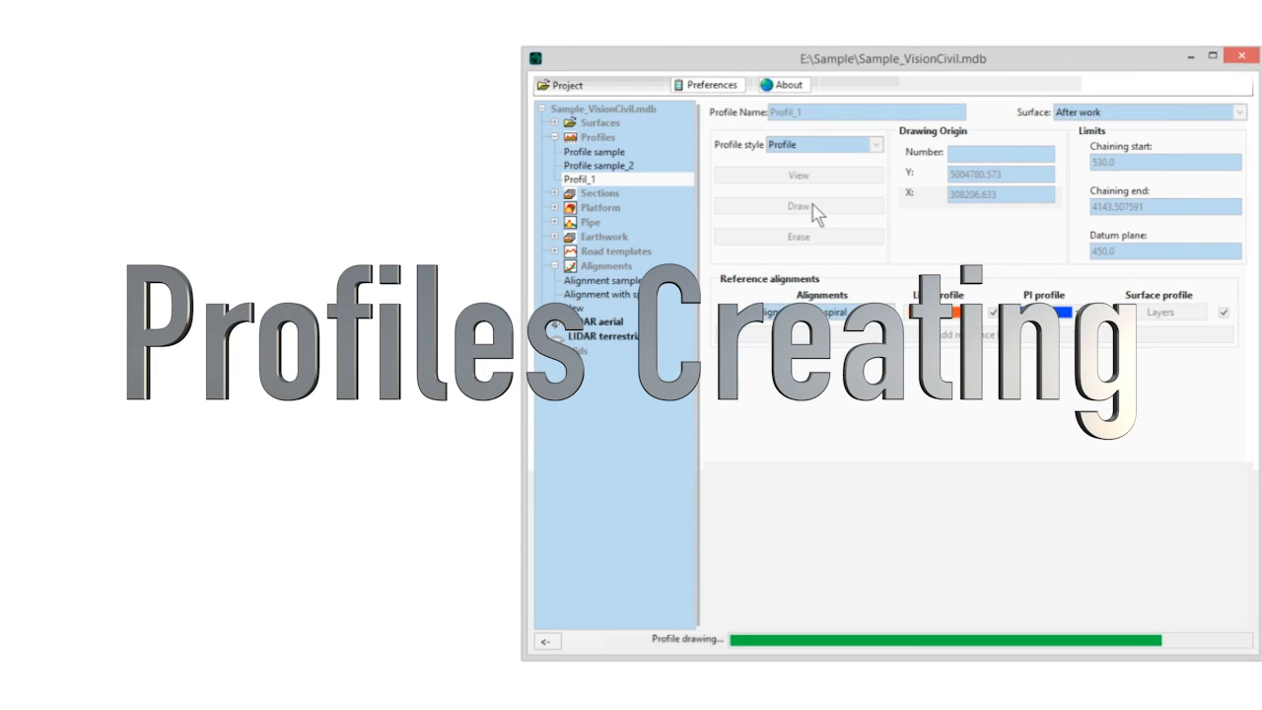
{"action": "left_click", "coordinate": [797, 206]}
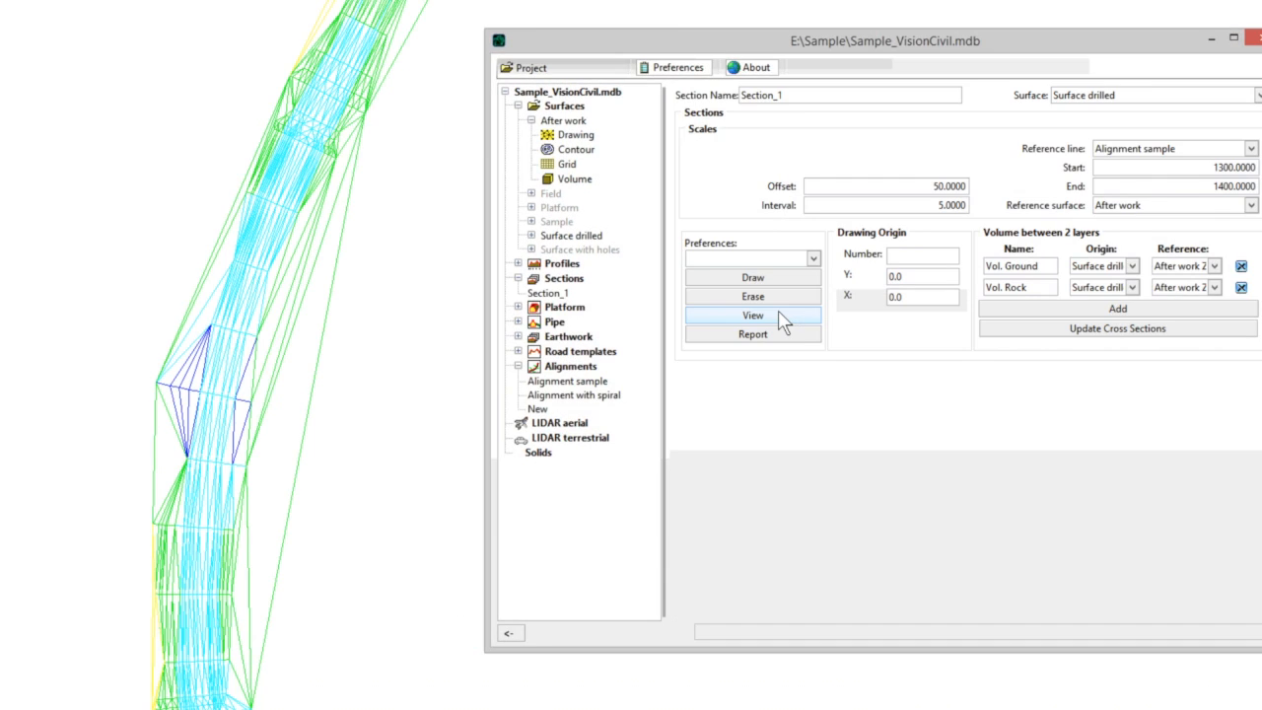
View Section_1 cross sections stepping from chaining 1+300 through 1+320 and beyond.
{"action": "left_click", "coordinate": [754, 315]}
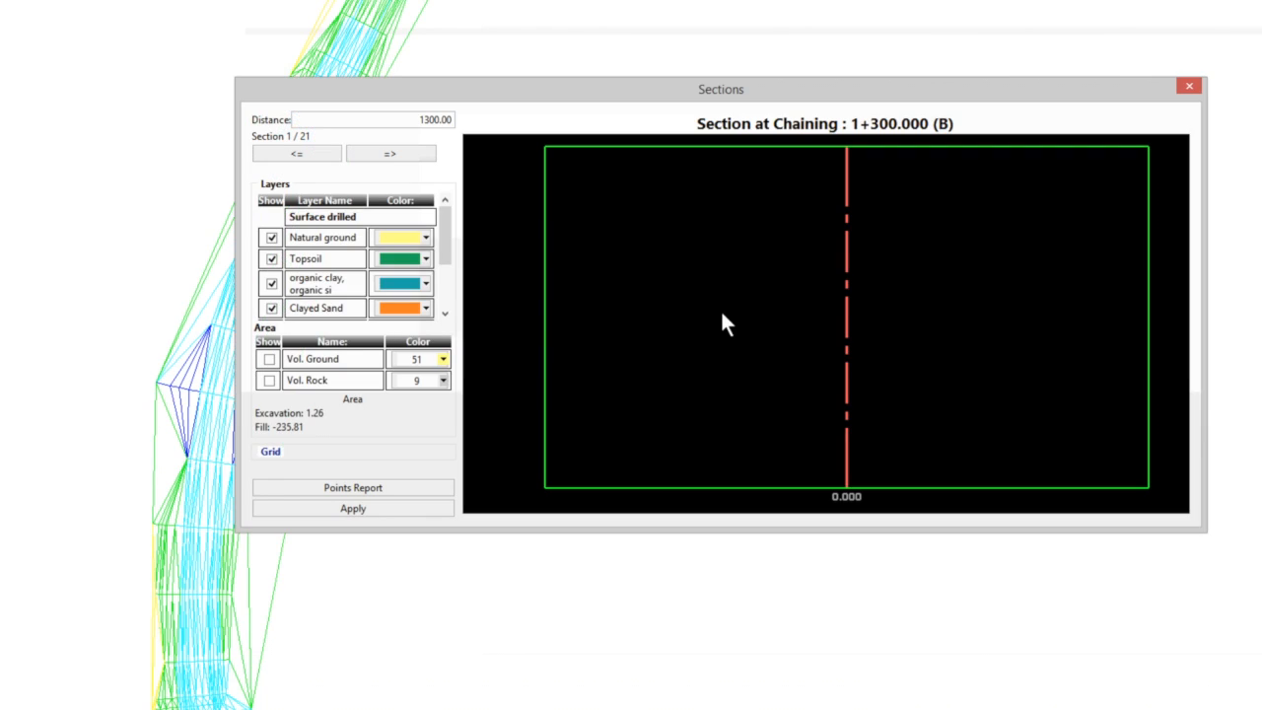
{"action": "left_click", "coordinate": [268, 359]}
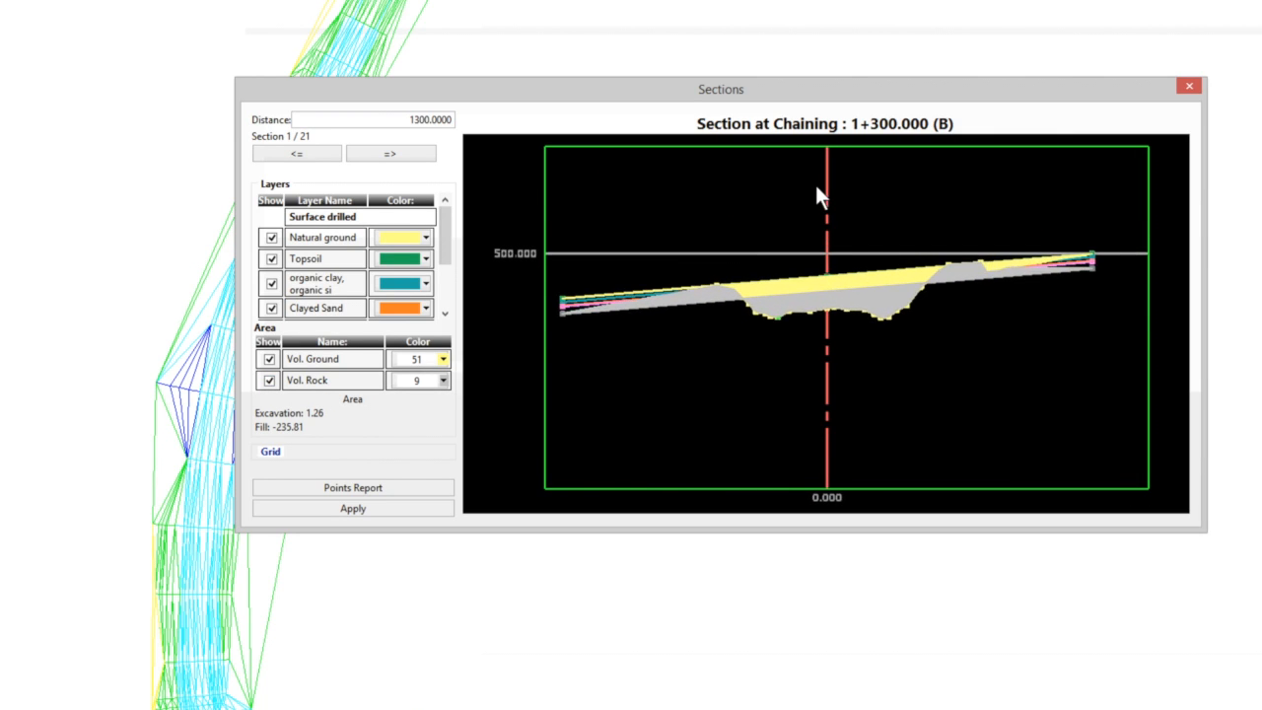
{"action": "left_click", "coordinate": [391, 154]}
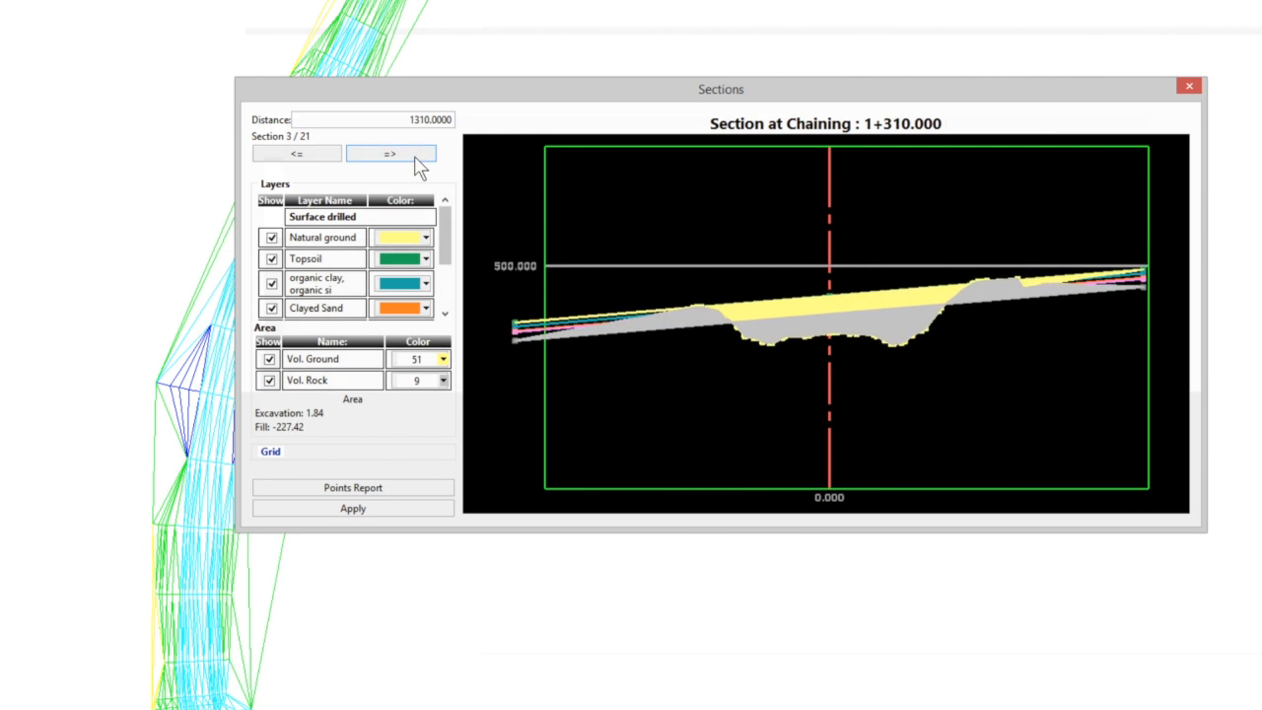
{"action": "left_click", "coordinate": [391, 154]}
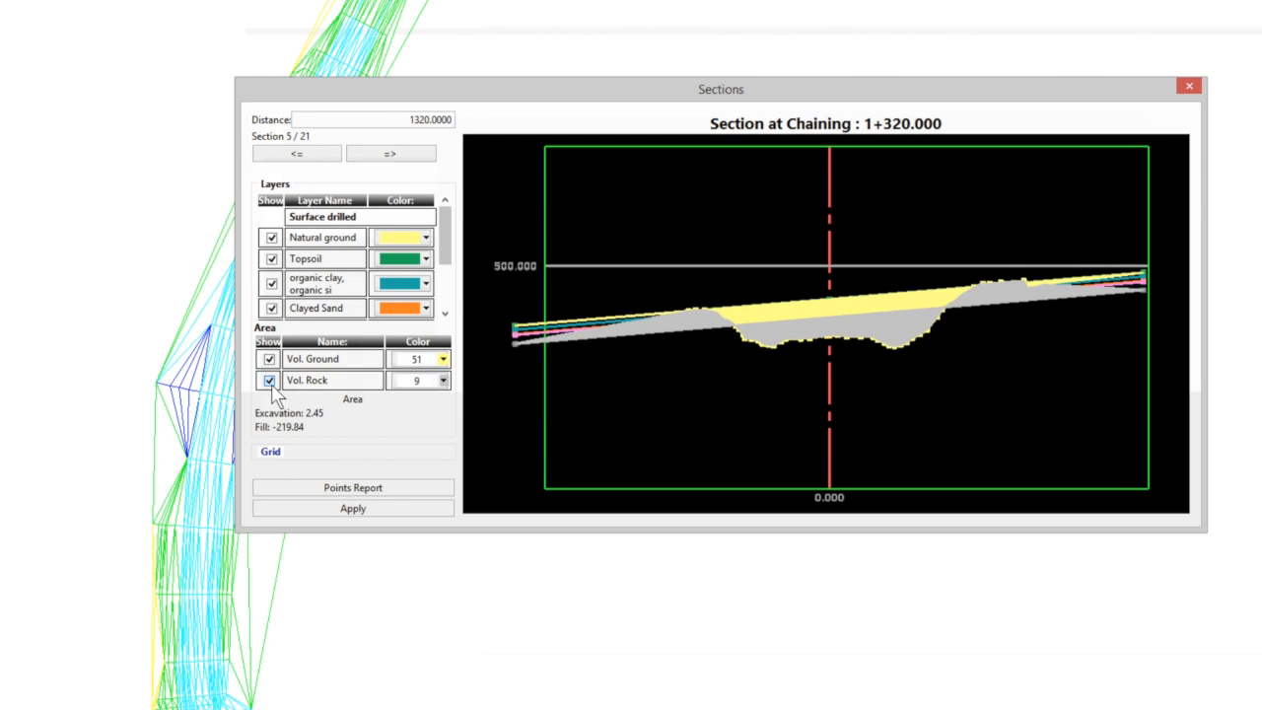
{"action": "left_click", "coordinate": [391, 154]}
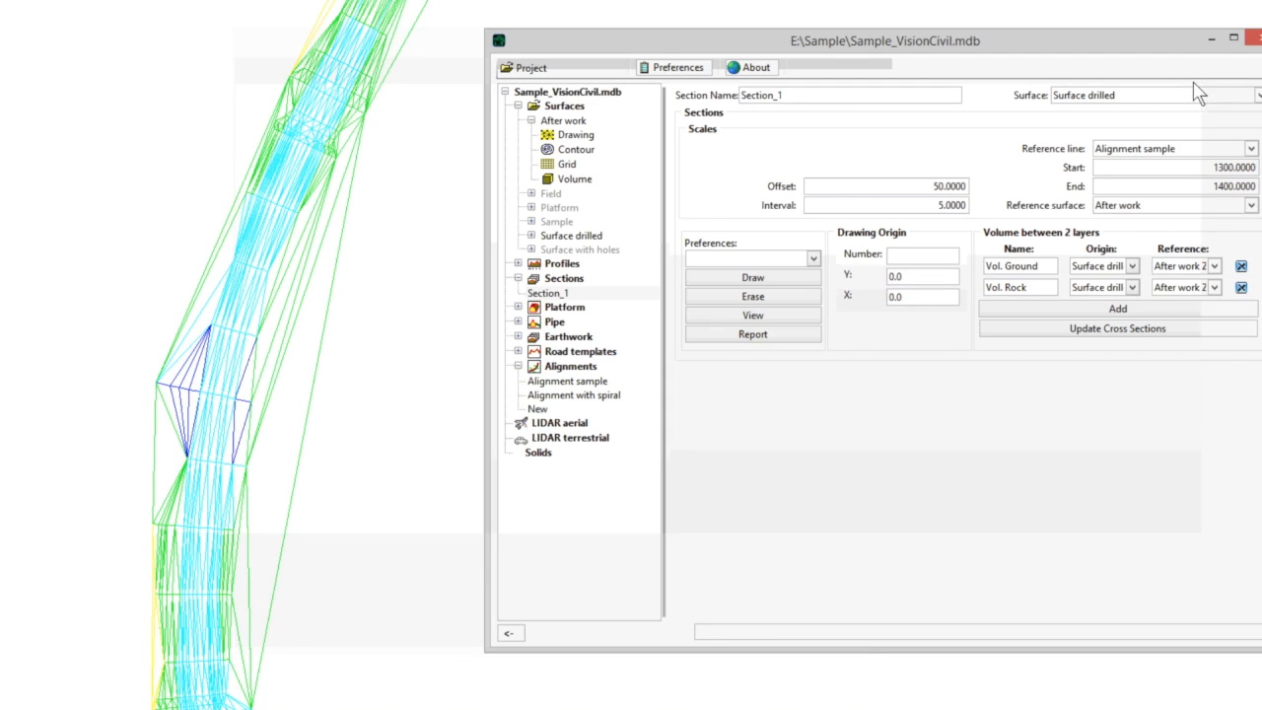
Generate the Sections Report listing cut and fill volumes per chainage.
{"action": "left_click", "coordinate": [754, 334]}
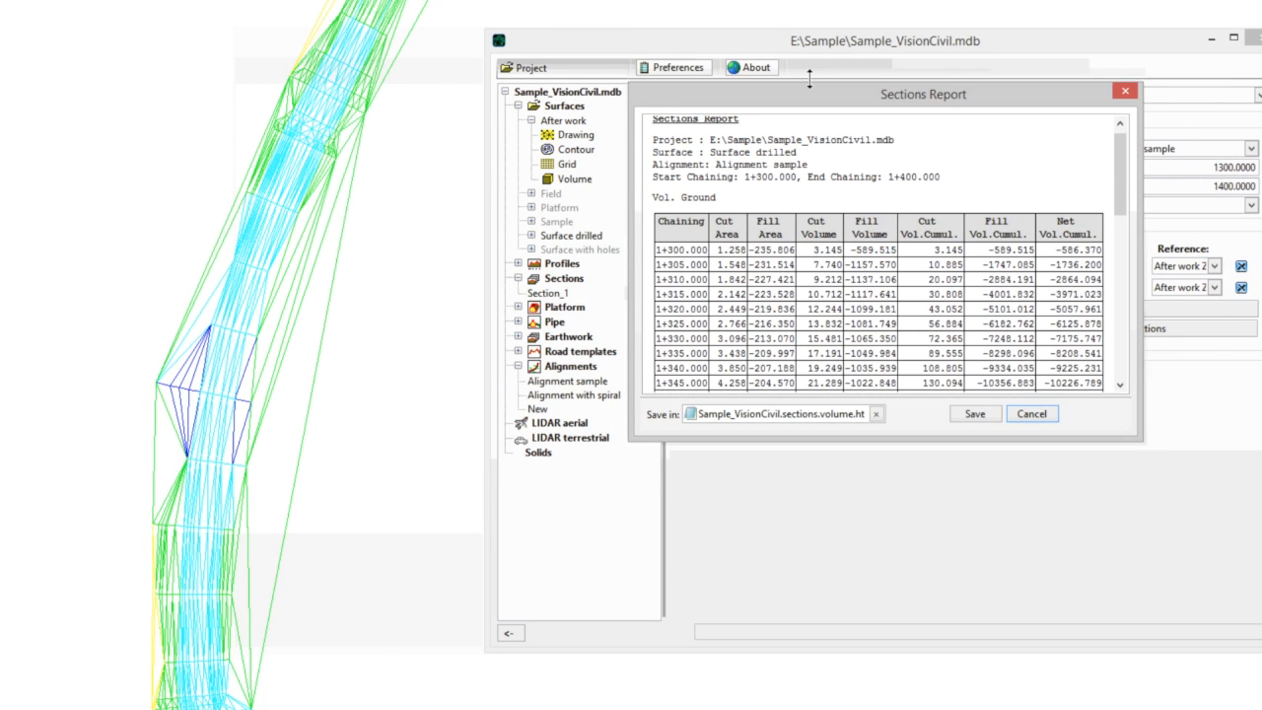
{"action": "scroll", "scroll_direction": "down", "scroll_amount": 3}
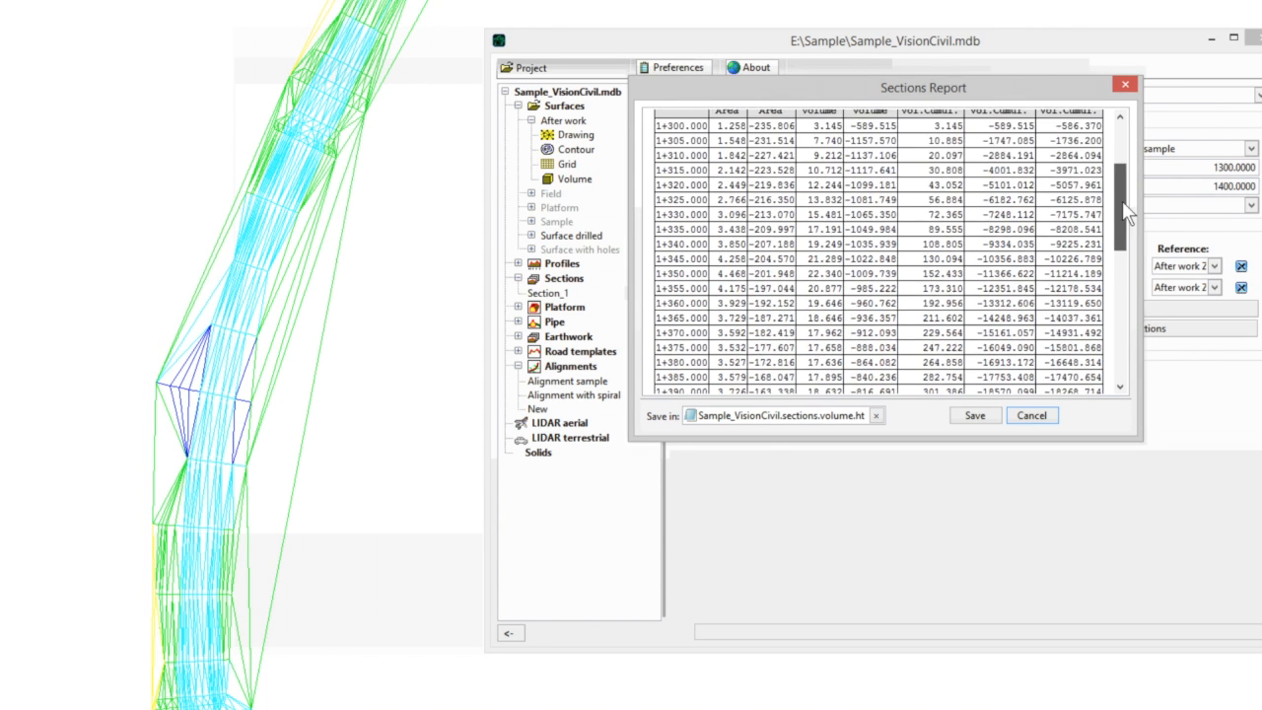